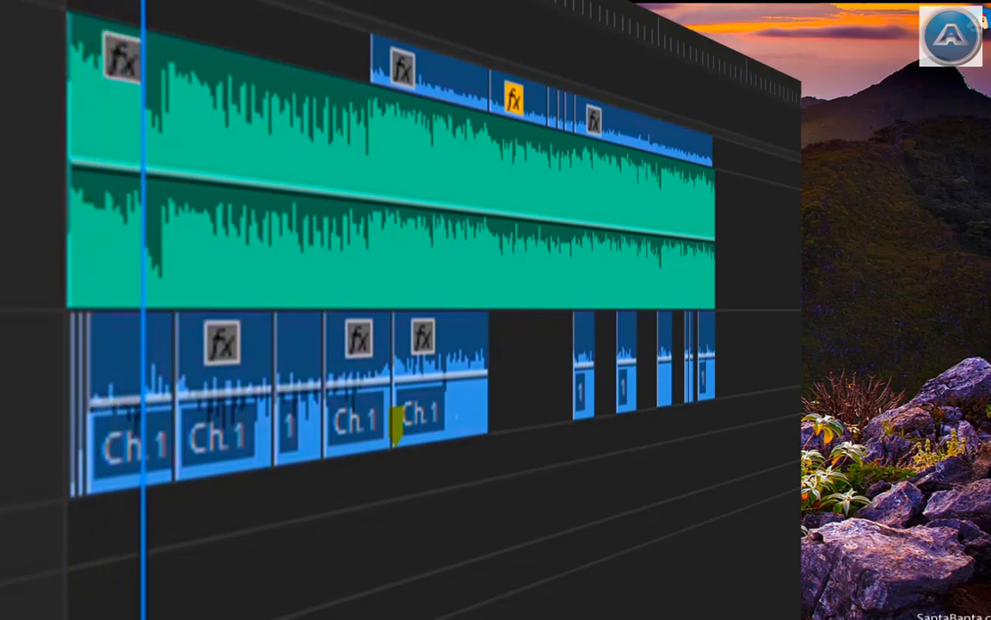
# Scroll the panel while the MVI_2034 clip is made into its own composition
pyautogui.hscroll(-3)
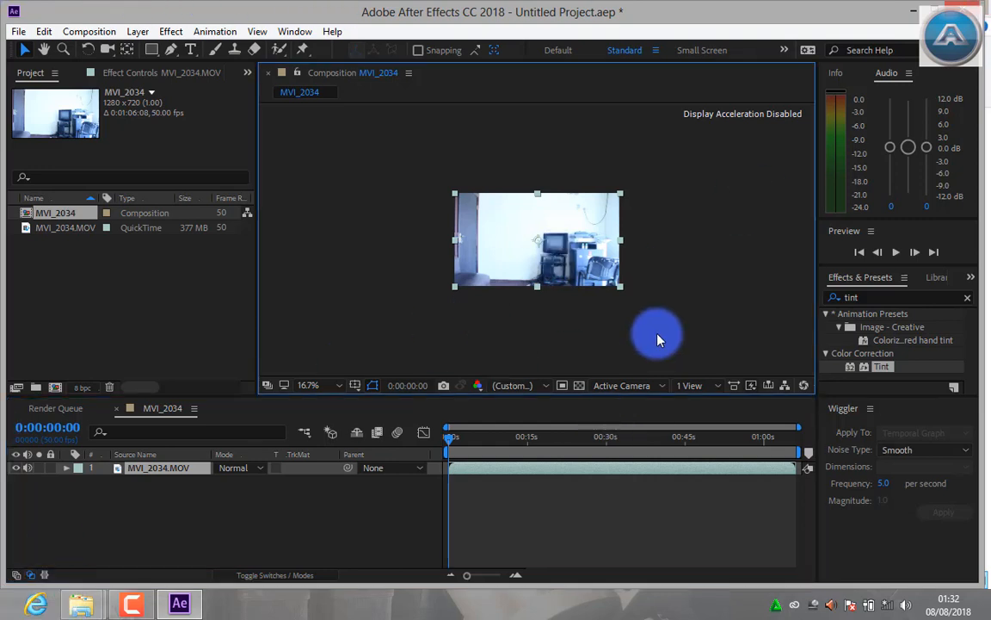
# Duplicate the clip layer twice so three copies are stacked
pyautogui.press('ctrl+d')
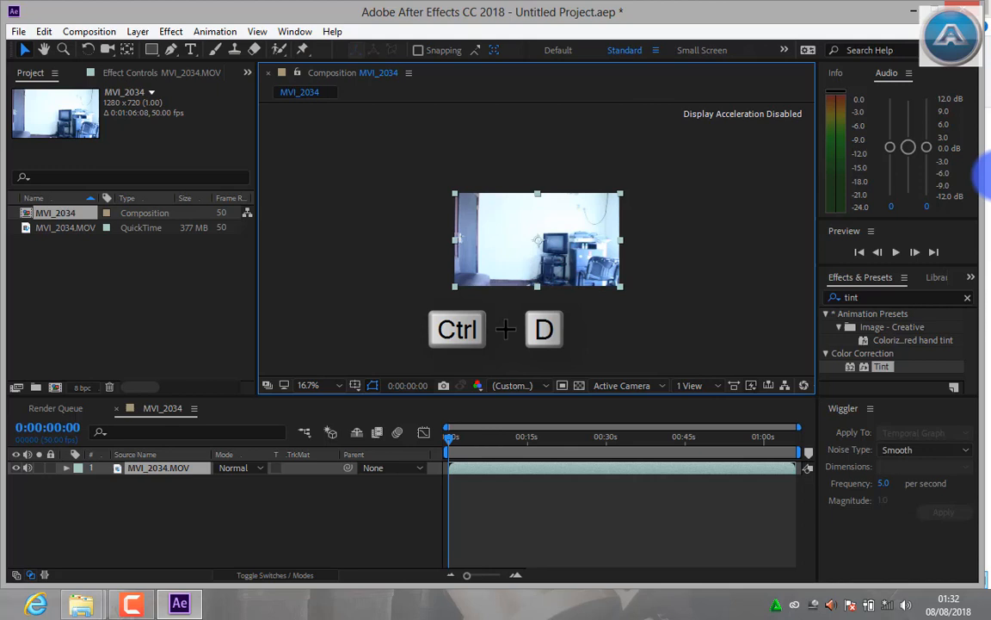
pyautogui.press('ctrl+d')
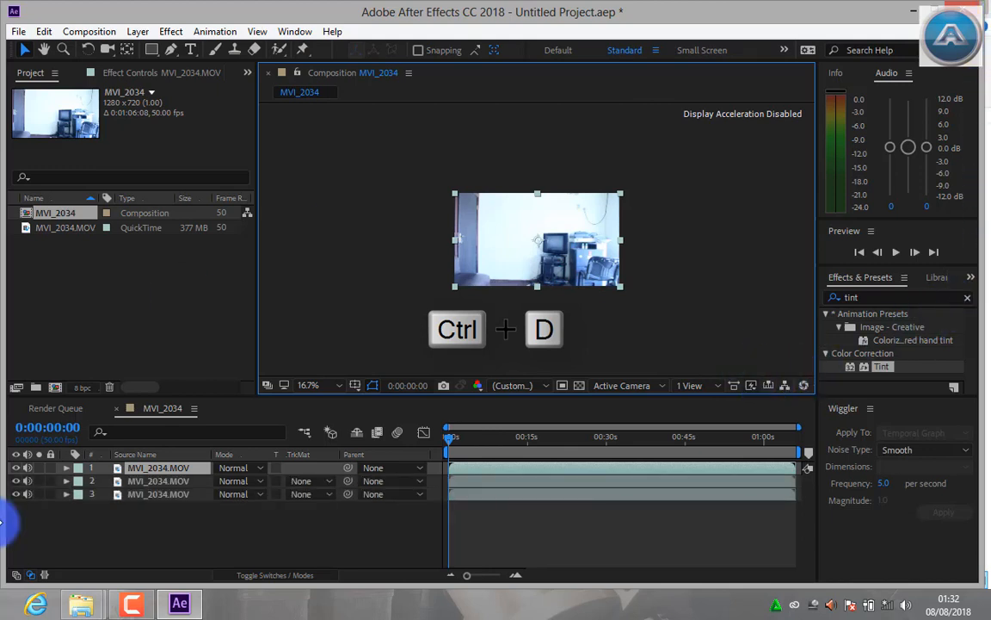
# Rename the copies bg and man2, and give man1 a new label colour
pyautogui.rightClick(159, 492)
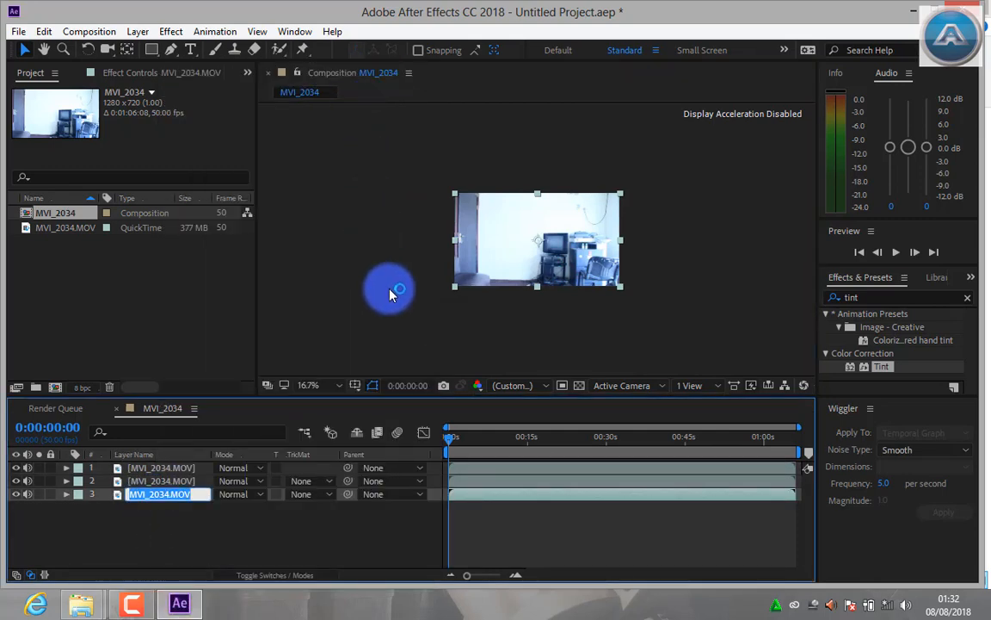
pyautogui.write('bg')
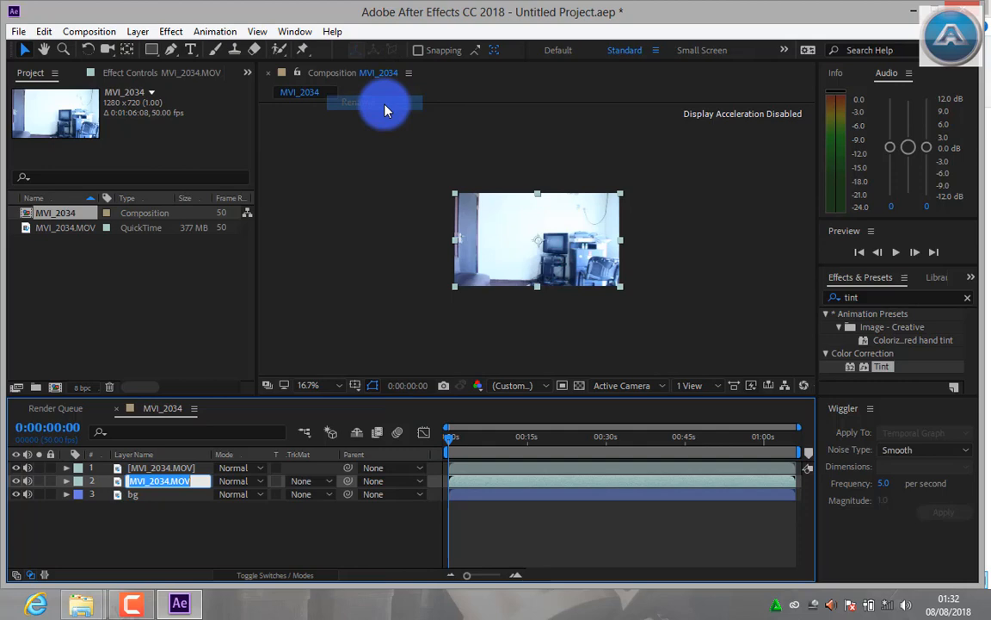
pyautogui.write('man2')
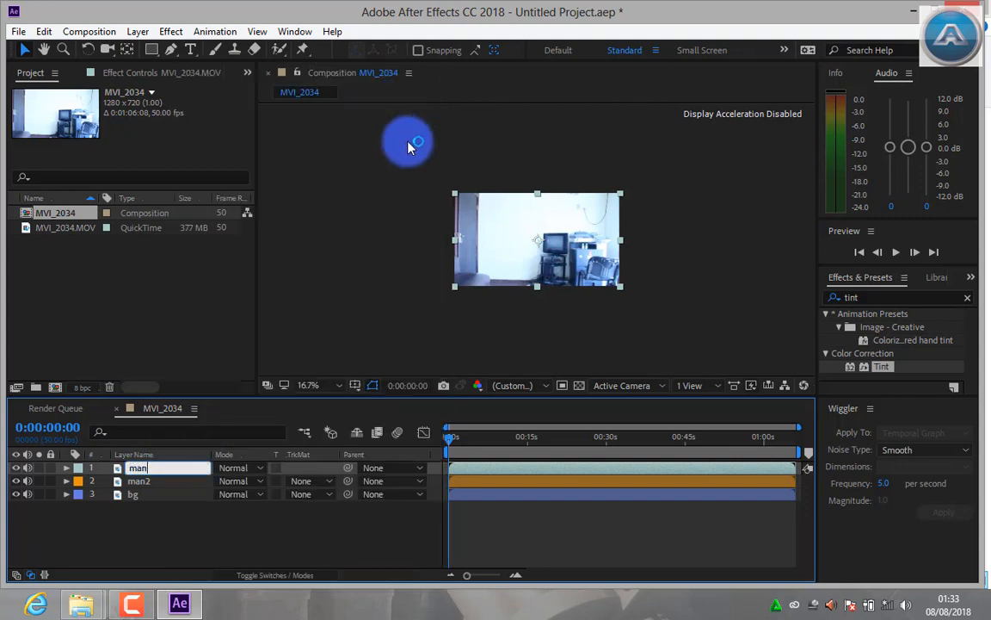
pyautogui.moveTo(335, 362)
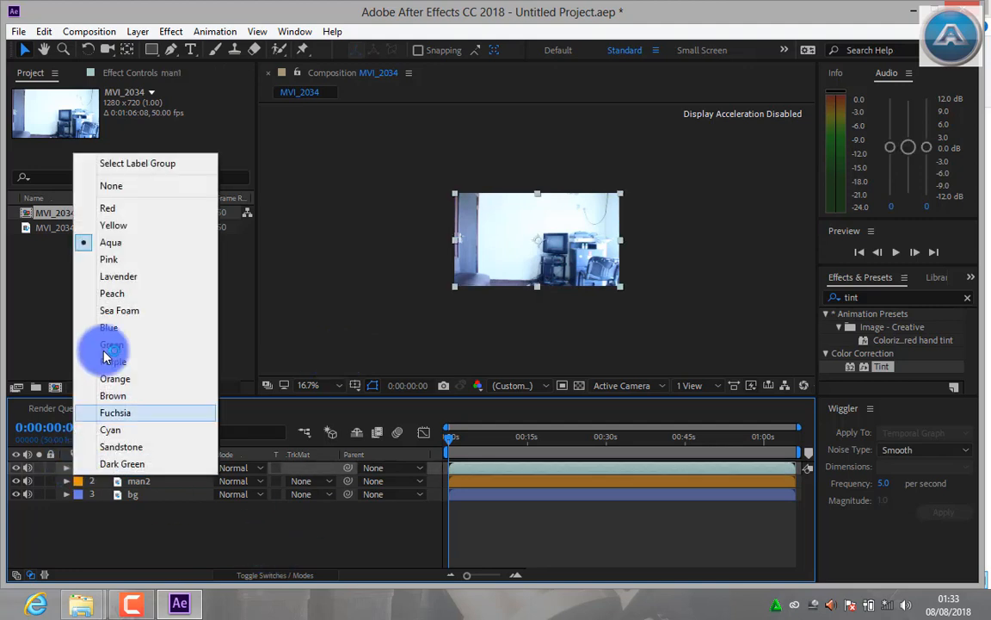
pyautogui.click(112, 344)
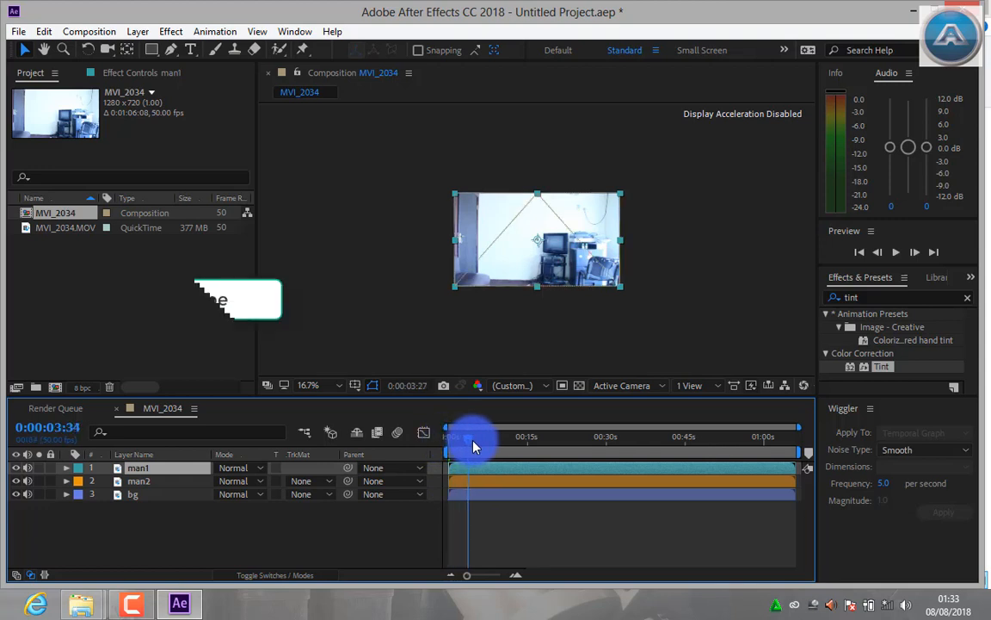
pyautogui.moveTo(473, 439); pyautogui.dragTo(537, 439)
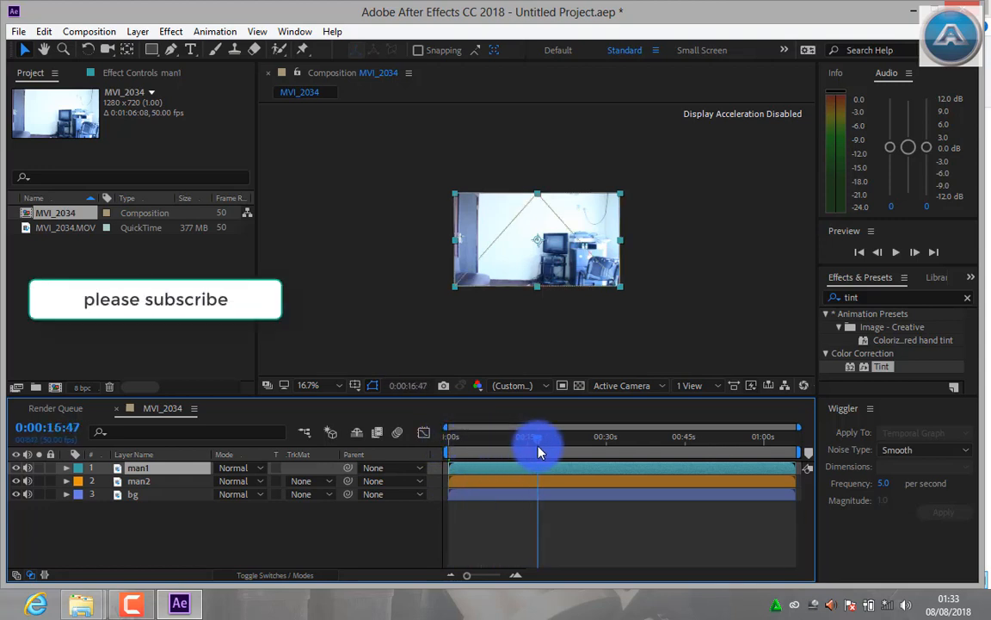
pyautogui.moveTo(537, 451); pyautogui.dragTo(550, 450)
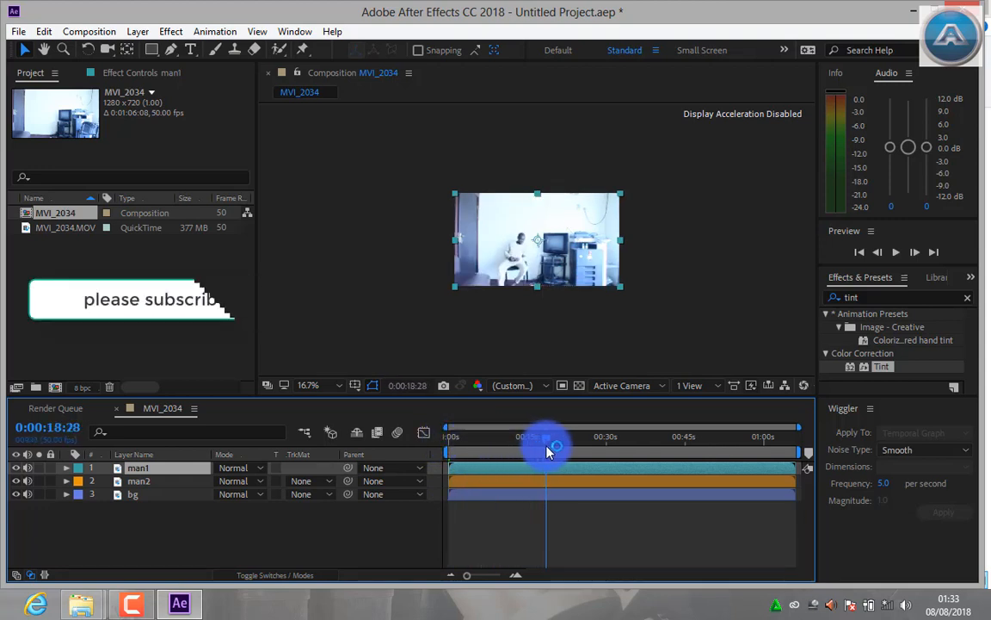
pyautogui.moveTo(547, 451); pyautogui.dragTo(530, 451)
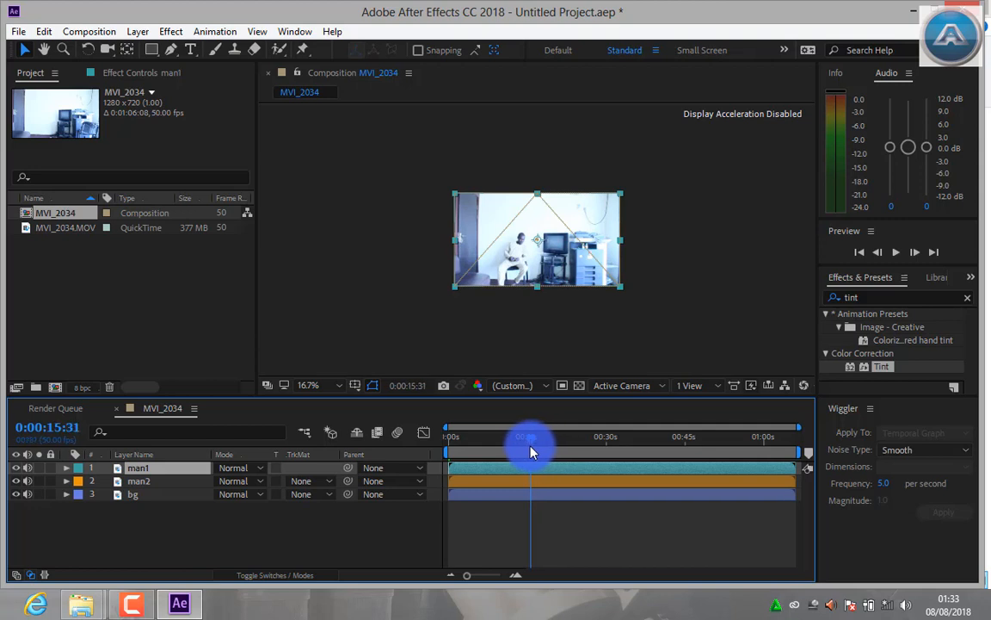
pyautogui.moveTo(530, 437); pyautogui.dragTo(611, 437)
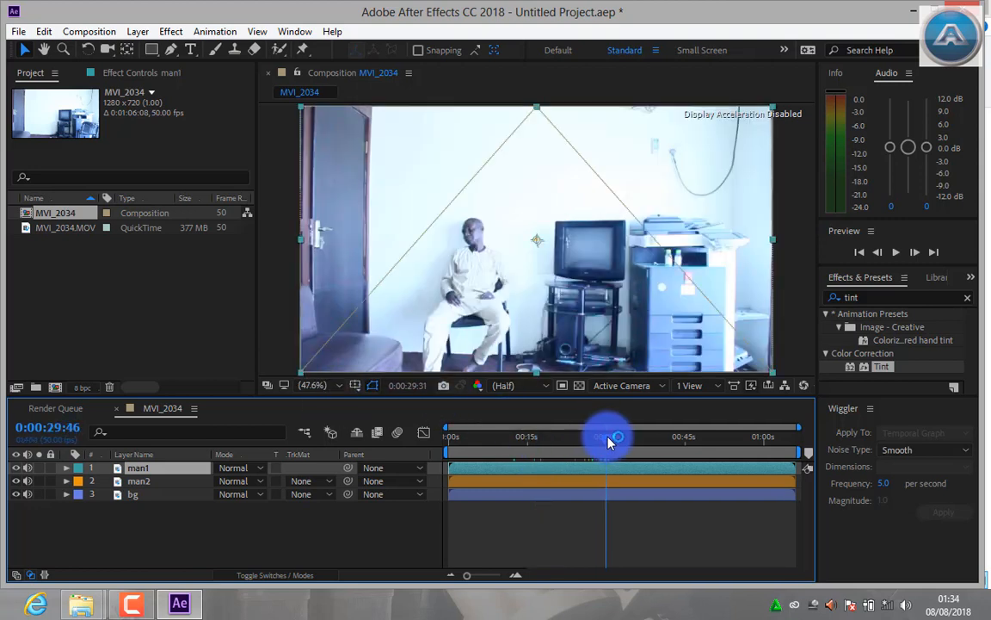
pyautogui.moveTo(611, 437); pyautogui.dragTo(620, 437)
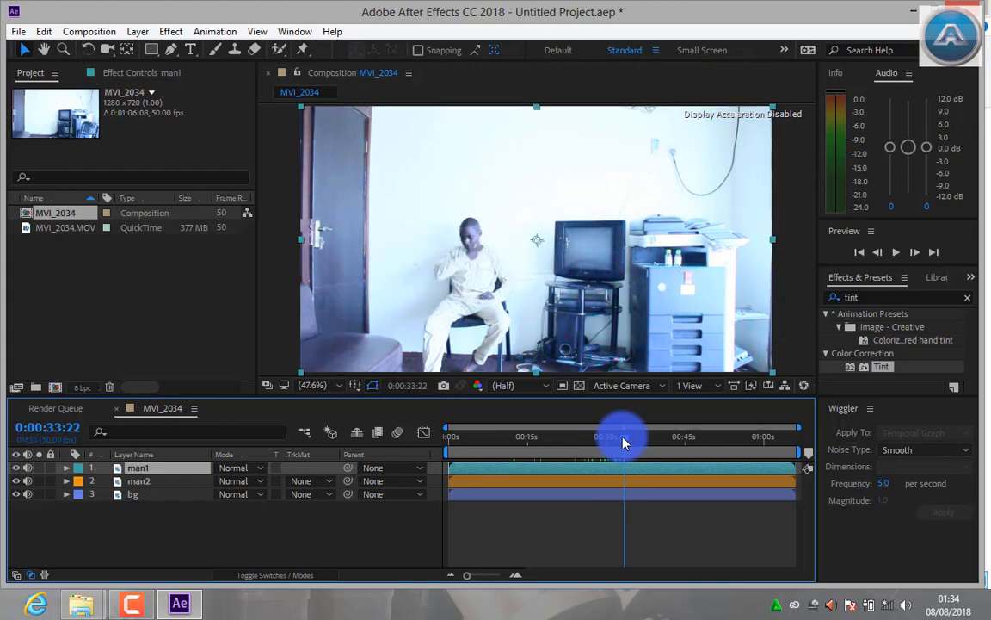
pyautogui.moveTo(623, 440); pyautogui.dragTo(633, 441)
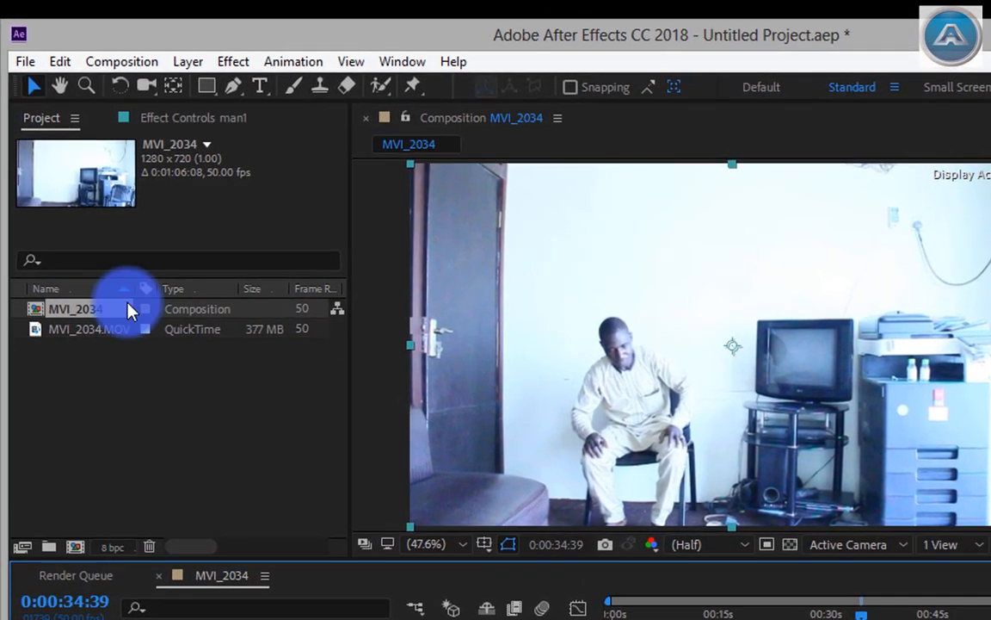
# Split the man2 layer at 0:00:34:39 and remove its earlier part
pyautogui.click(58, 61)
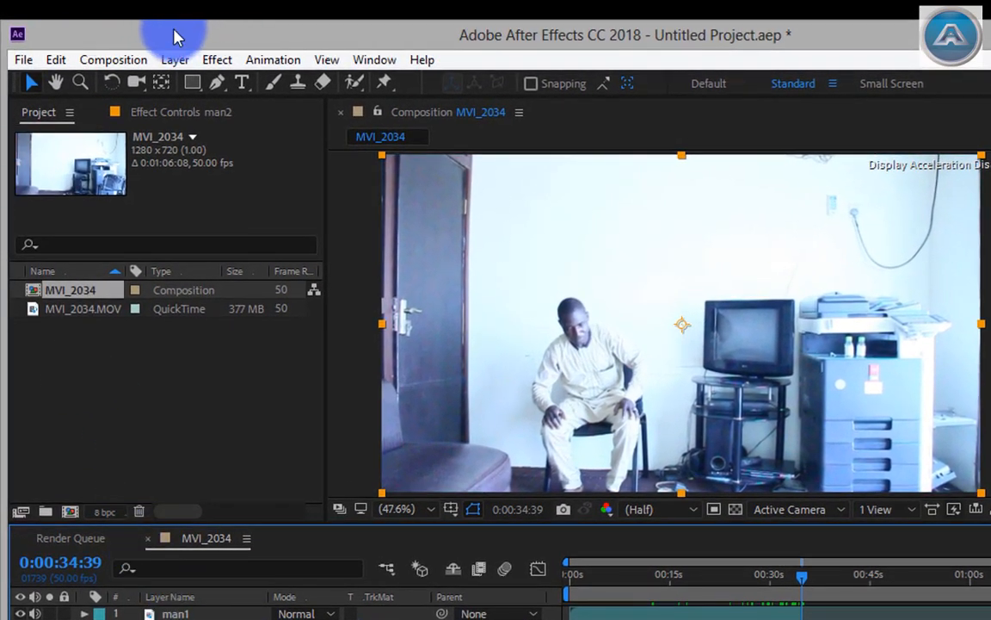
pyautogui.click(55, 59)
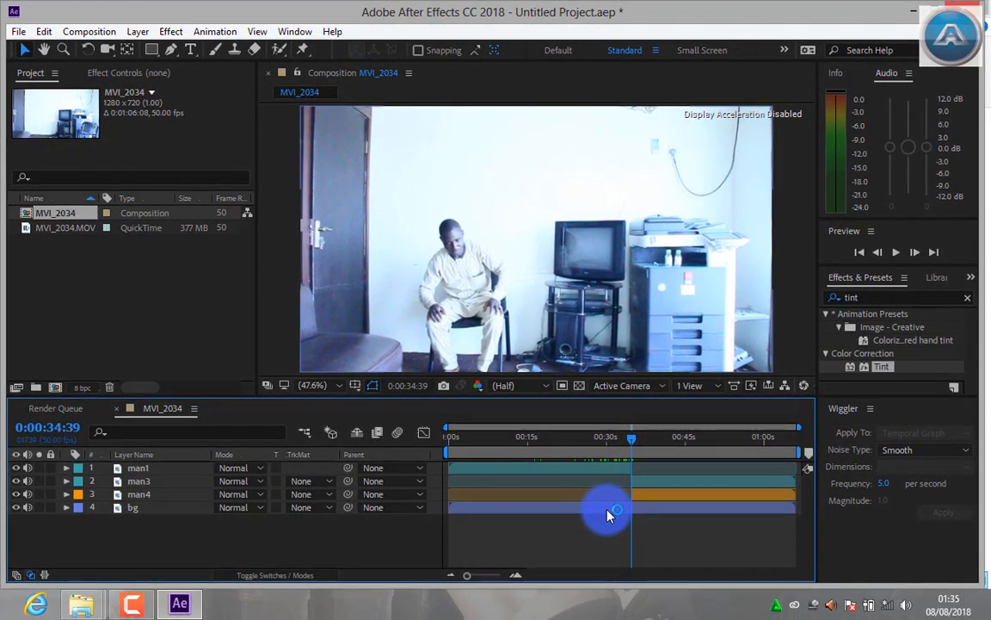
pyautogui.click(654, 480)
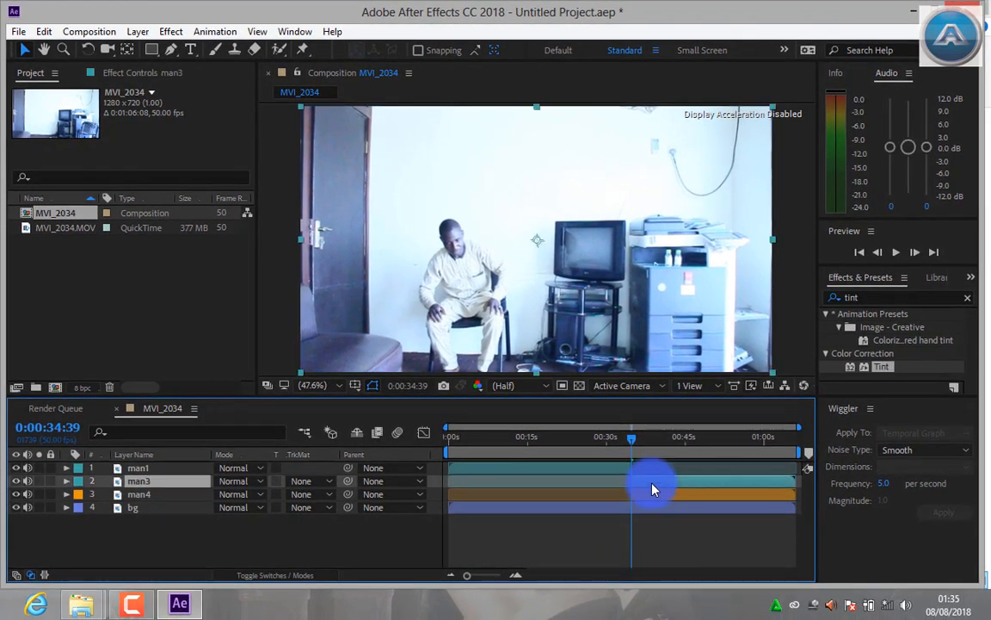
pyautogui.click(138, 480)
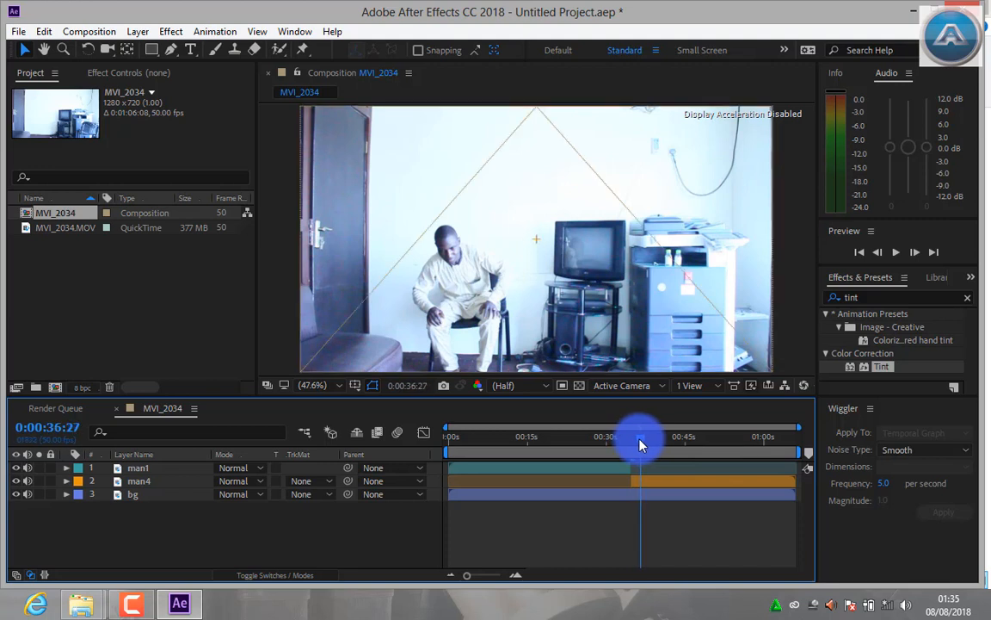
# Scrub the timeline after the split to confirm the man has left the room
pyautogui.moveTo(640, 444); pyautogui.dragTo(671, 444)
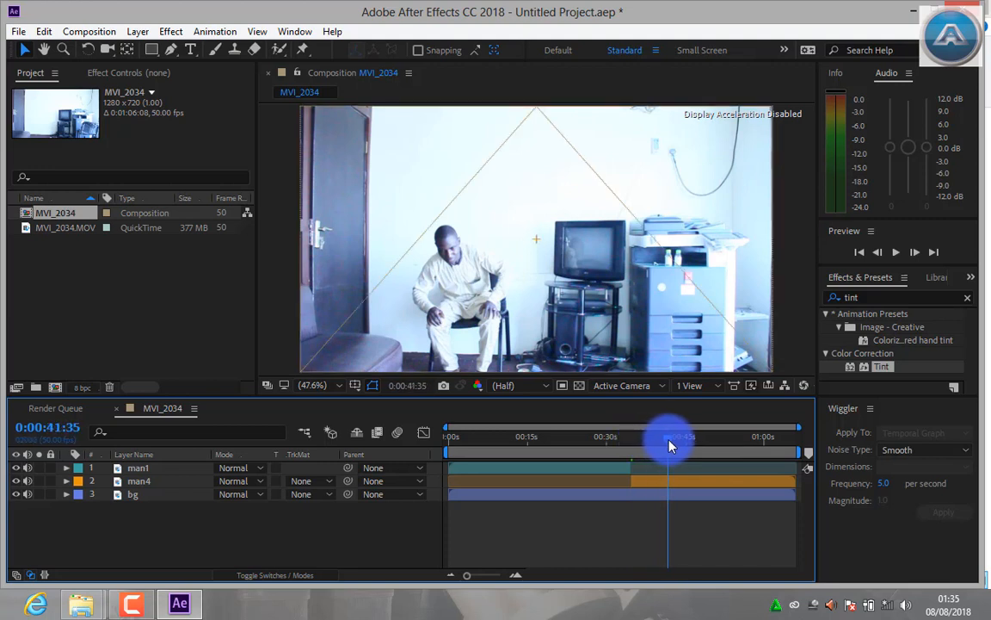
pyautogui.moveTo(672, 444); pyautogui.dragTo(680, 444)
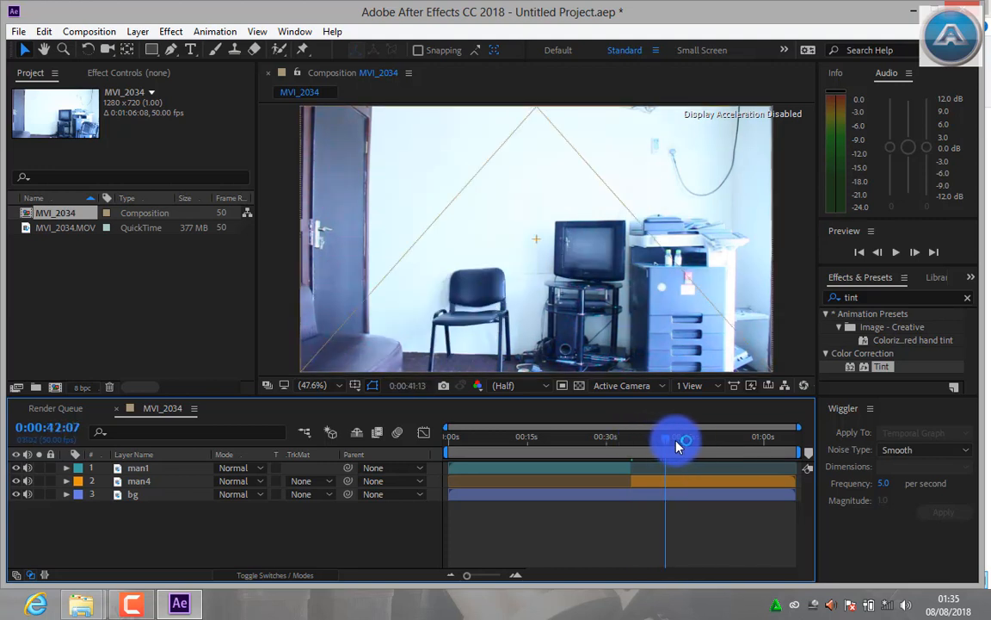
pyautogui.moveTo(675, 440); pyautogui.dragTo(634, 447)
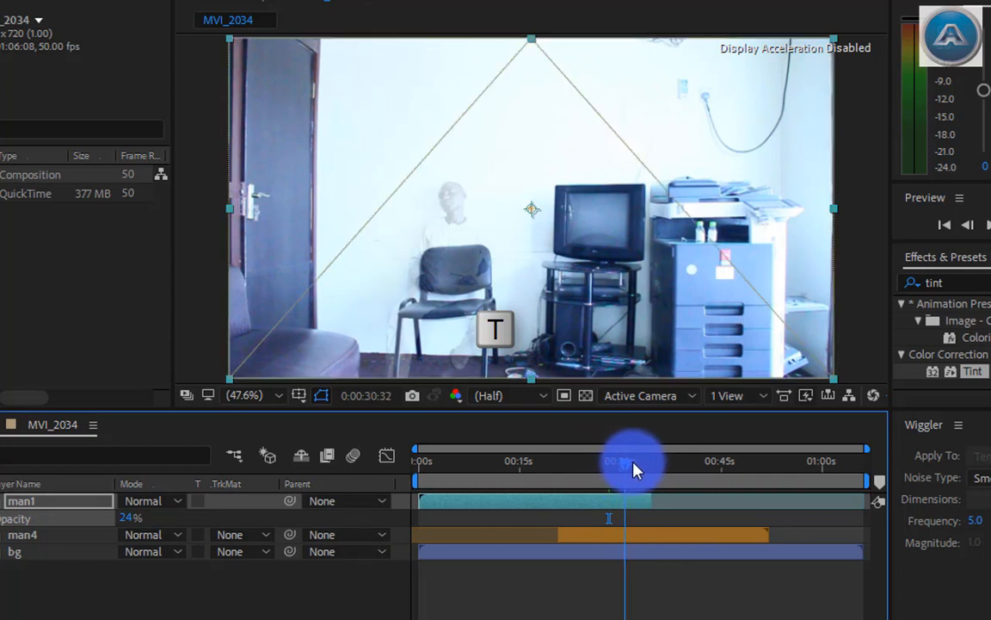
pyautogui.moveTo(620, 461); pyautogui.dragTo(645, 469)
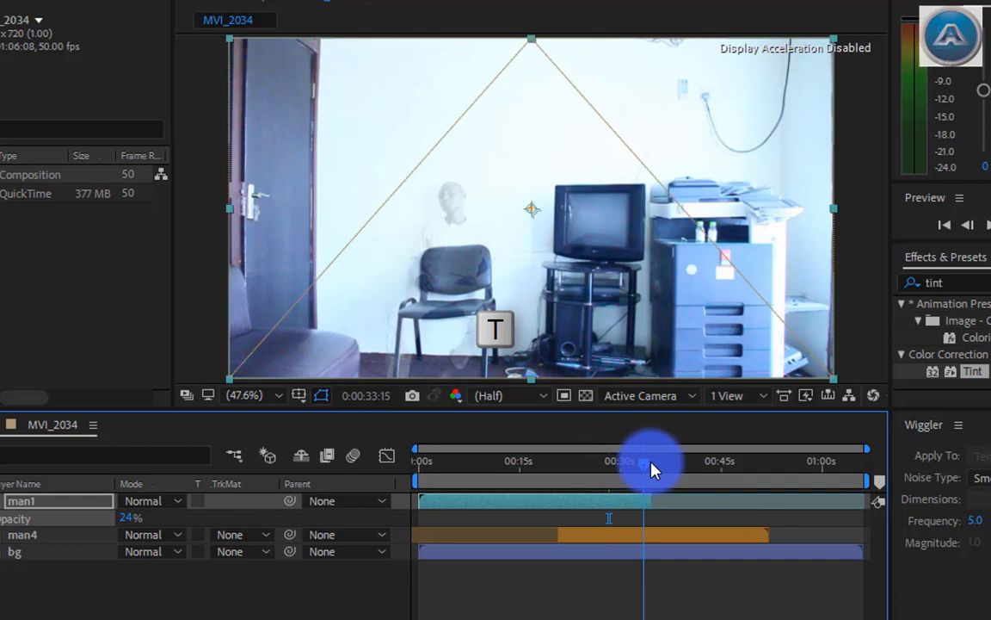
pyautogui.moveTo(650, 462); pyautogui.dragTo(663, 461)
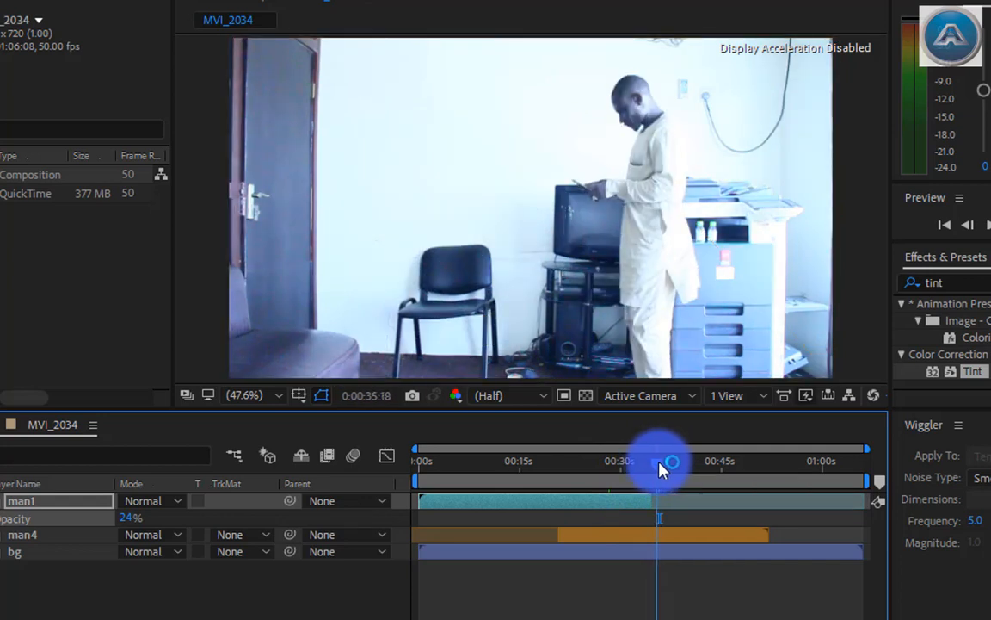
pyautogui.moveTo(671, 461); pyautogui.dragTo(628, 461)
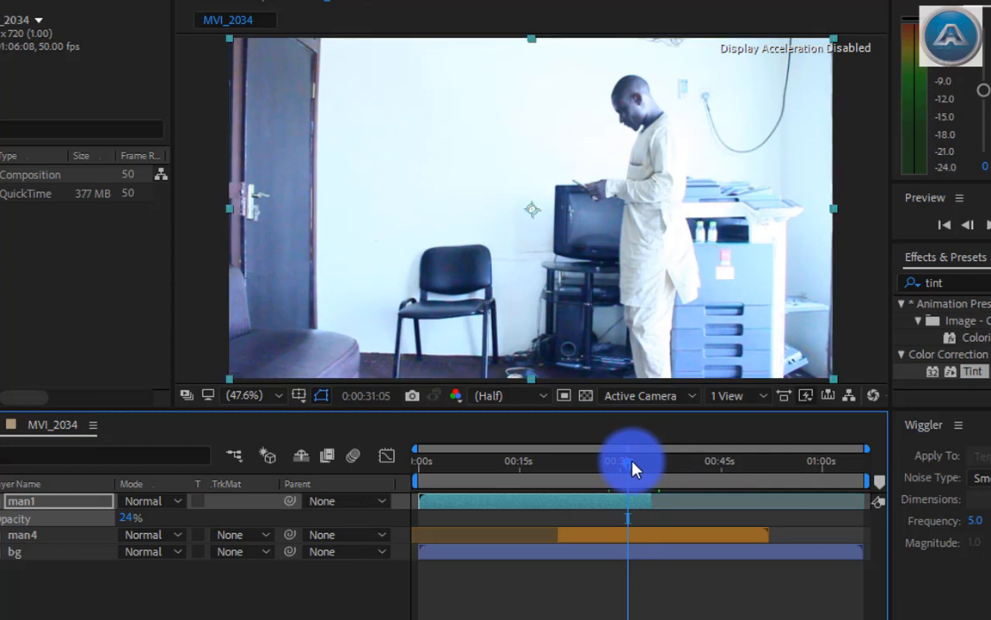
pyautogui.moveTo(634, 461); pyautogui.dragTo(617, 461)
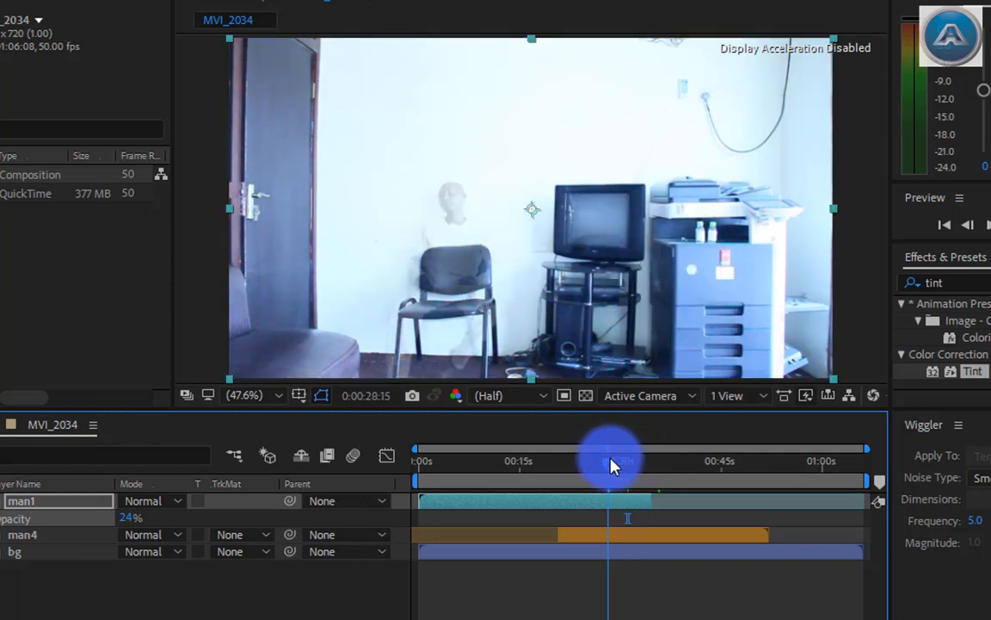
pyautogui.moveTo(610, 461); pyautogui.dragTo(623, 461)
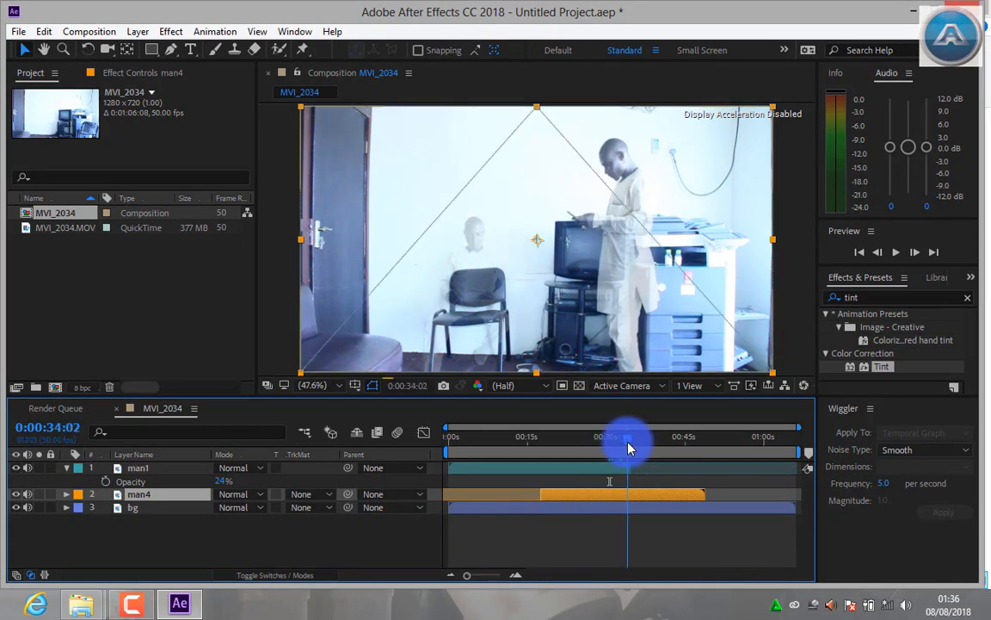
pyautogui.moveTo(628, 439); pyautogui.dragTo(617, 439)
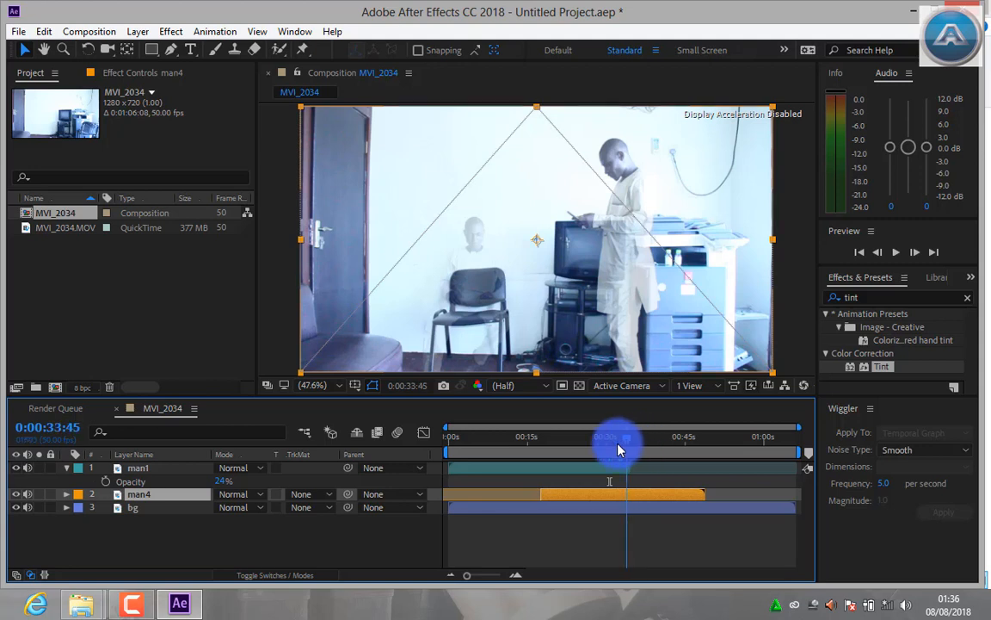
pyautogui.moveTo(618, 437); pyautogui.dragTo(613, 437)
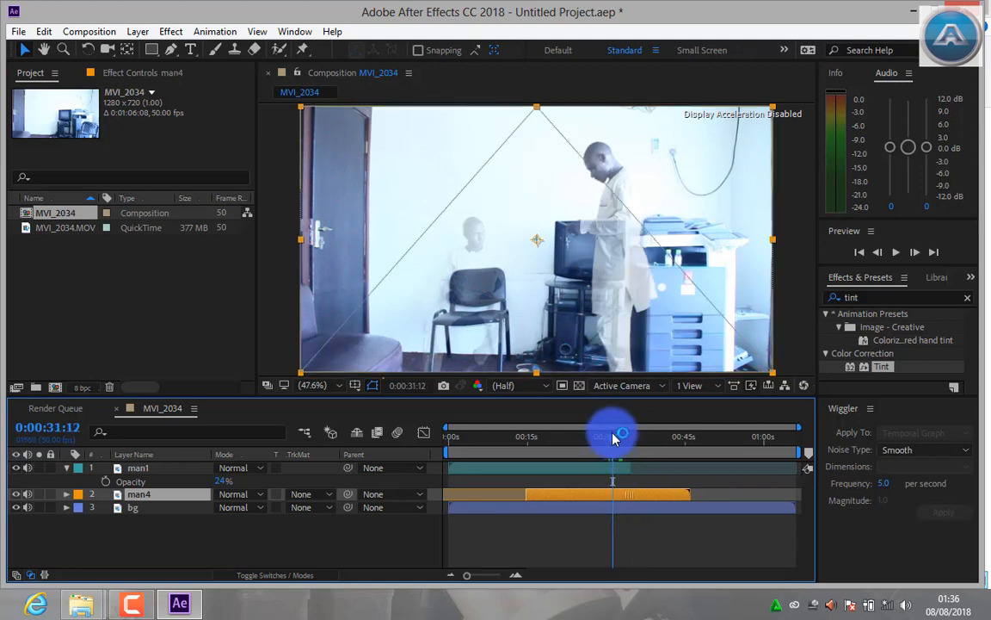
pyautogui.moveTo(611, 434); pyautogui.dragTo(629, 444)
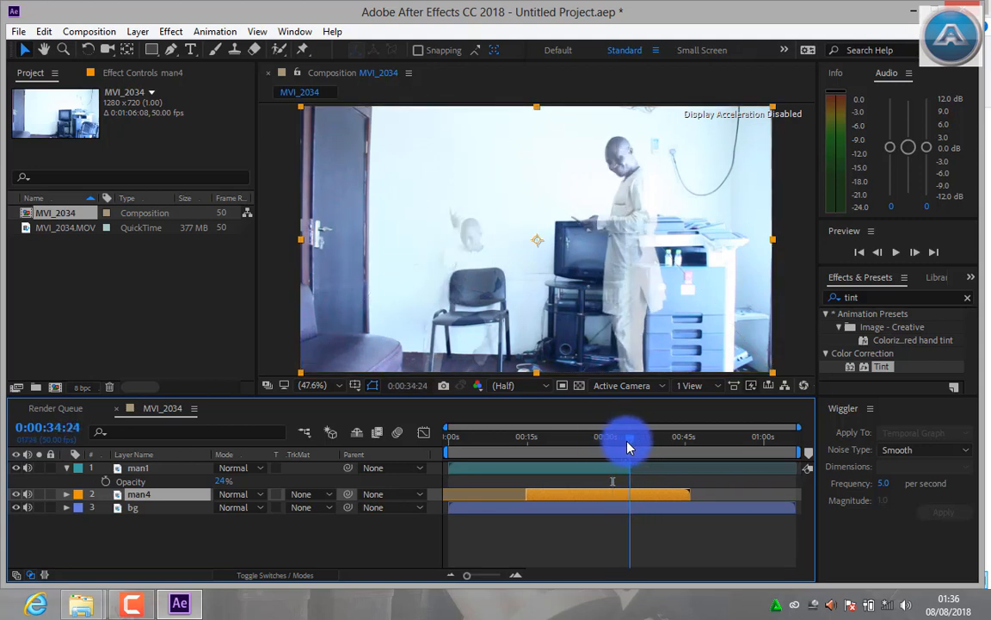
pyautogui.click(635, 437)
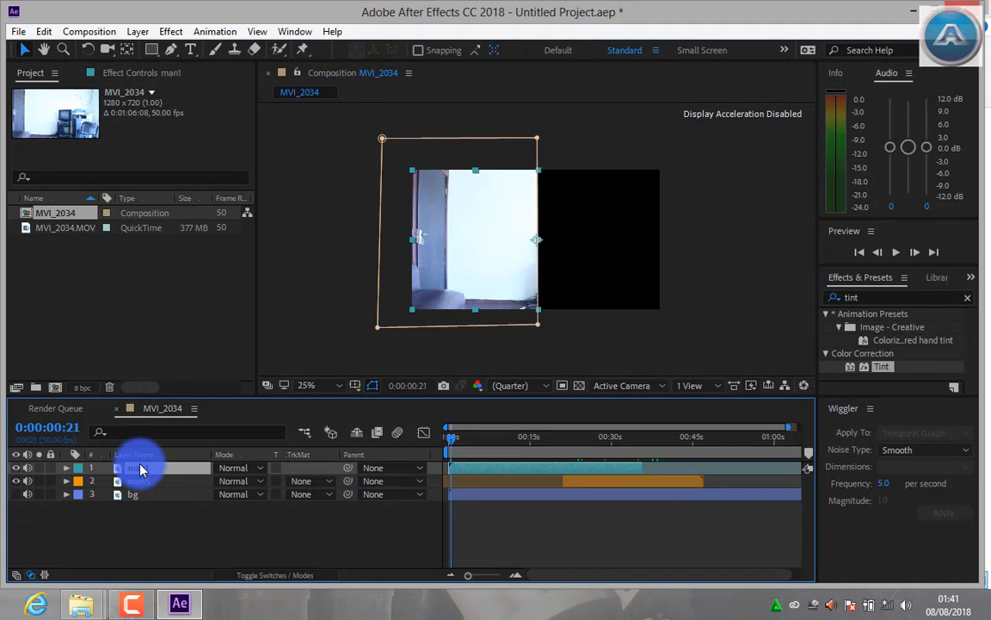
# Select the man1 top clip layer ready for masking the left side of the room
pyautogui.click(65, 468)
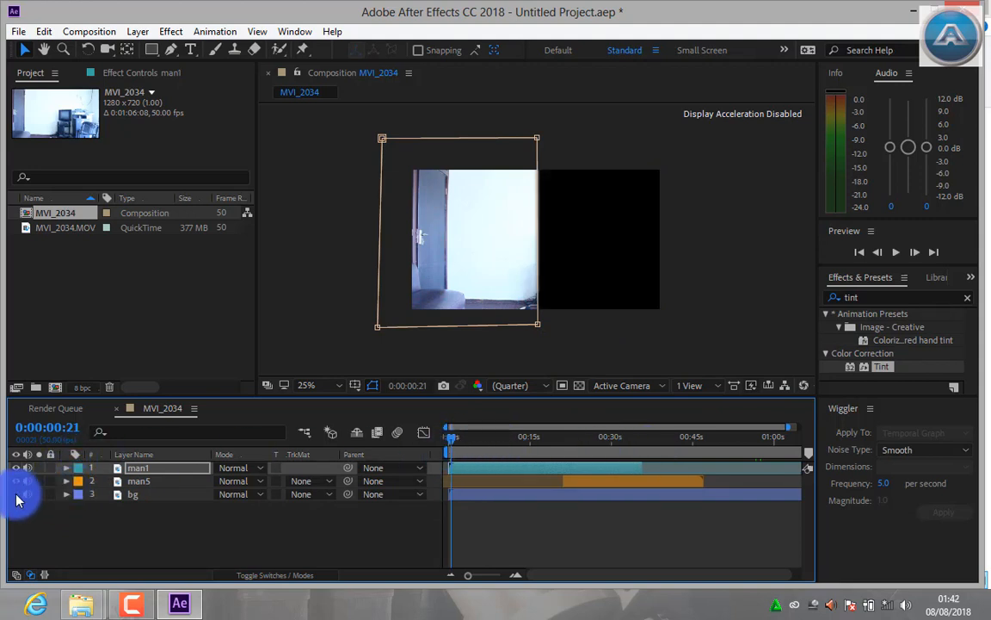
pyautogui.click(568, 444)
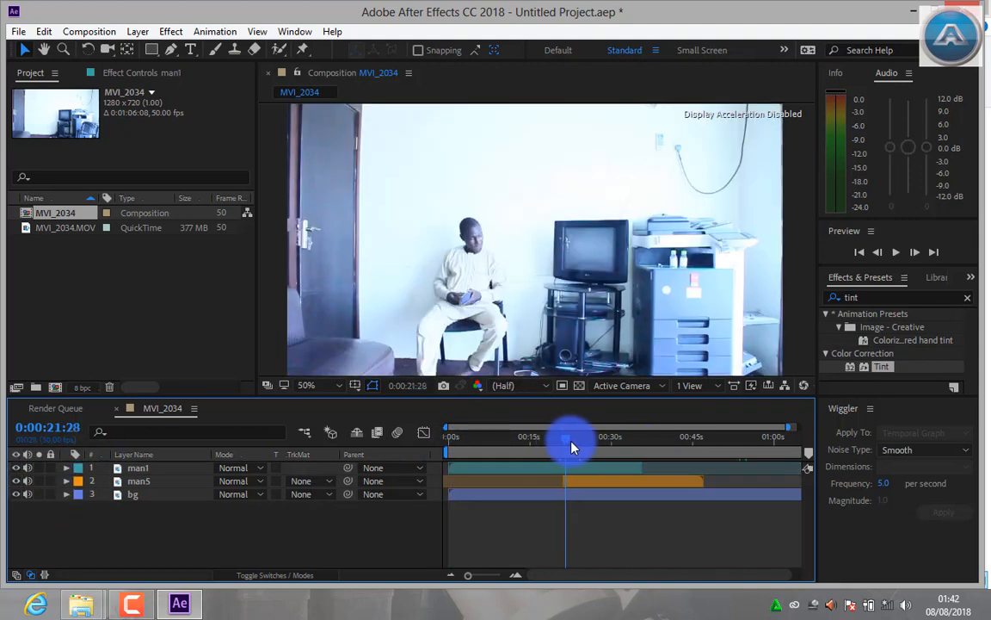
pyautogui.moveTo(572, 441); pyautogui.dragTo(561, 441)
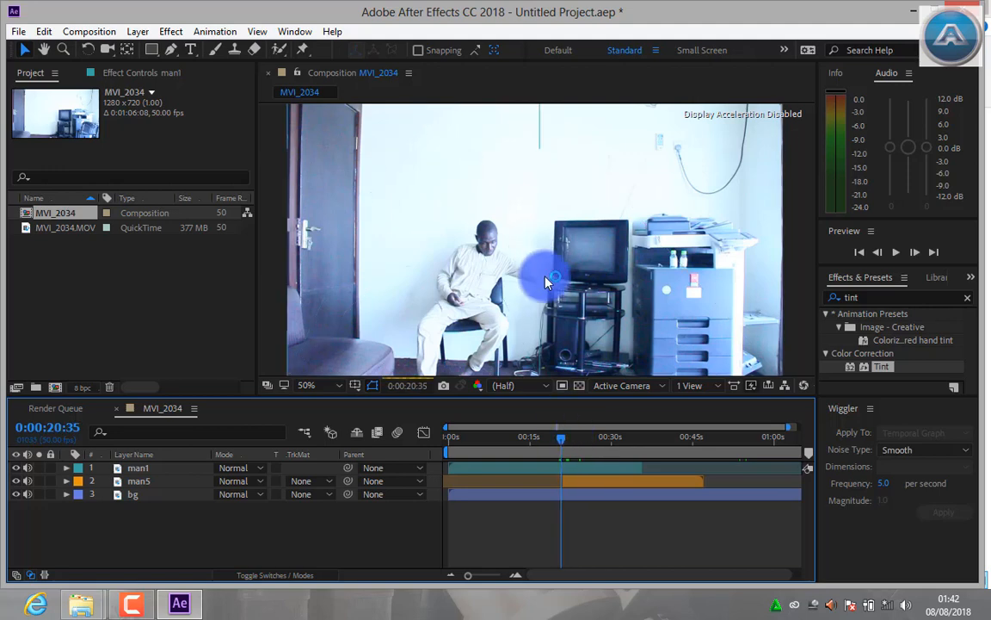
pyautogui.click(564, 437)
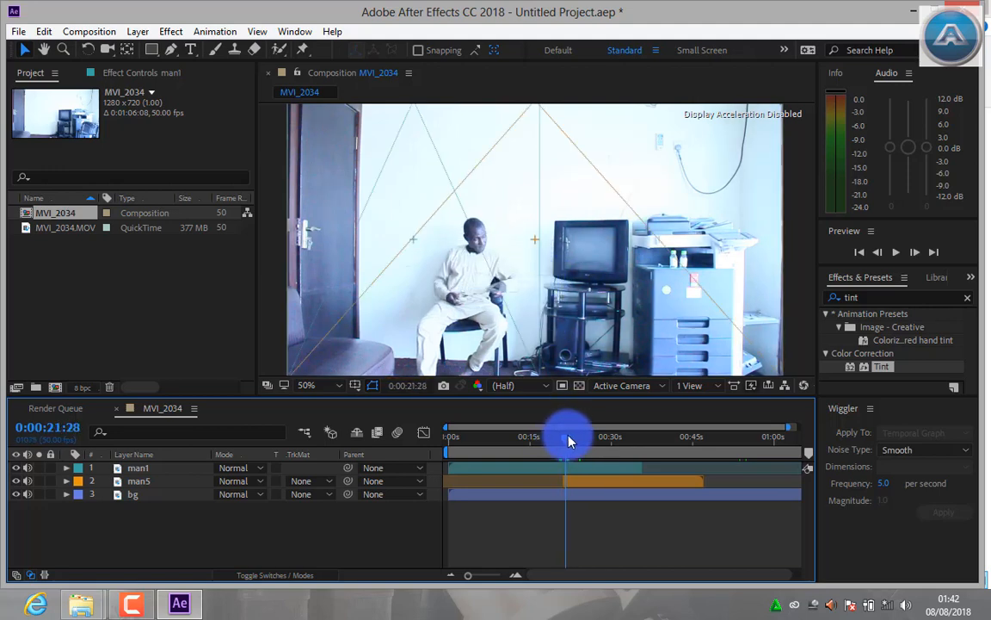
pyautogui.moveTo(568, 439); pyautogui.dragTo(568, 454)
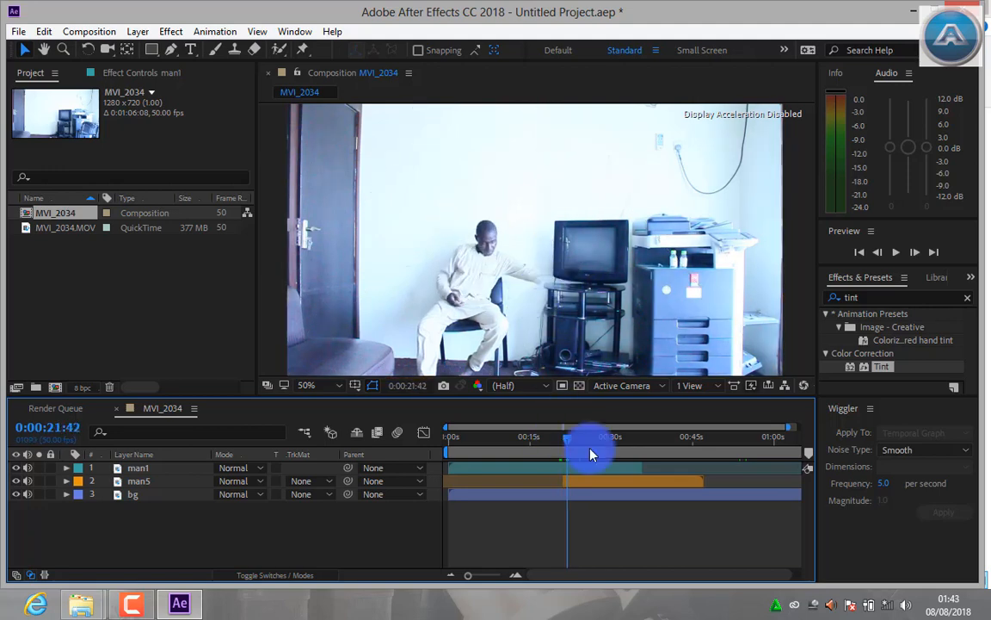
pyautogui.moveTo(599, 451); pyautogui.dragTo(566, 451)
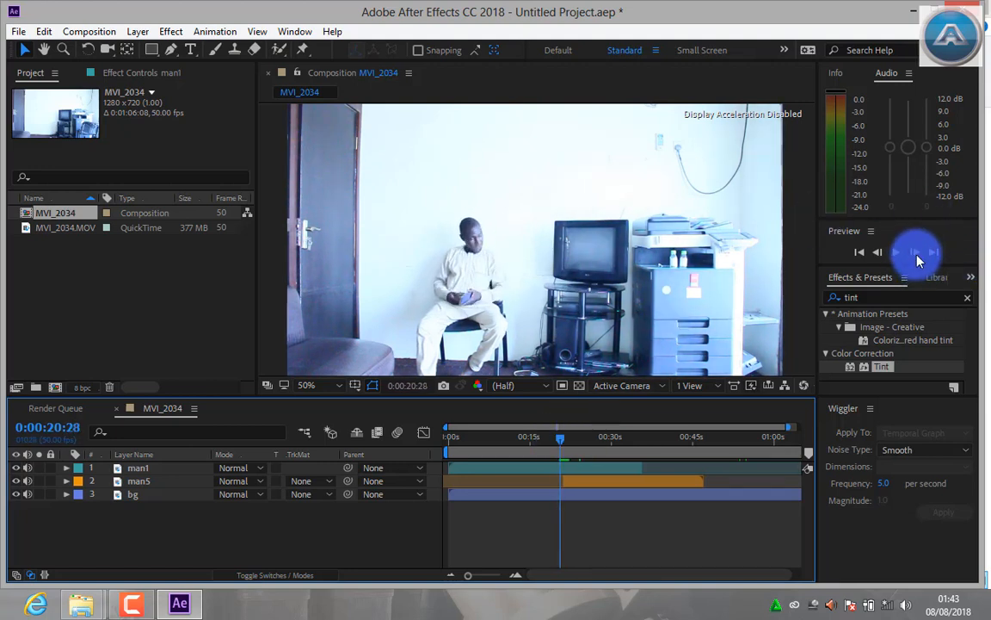
pyautogui.click(913, 251)
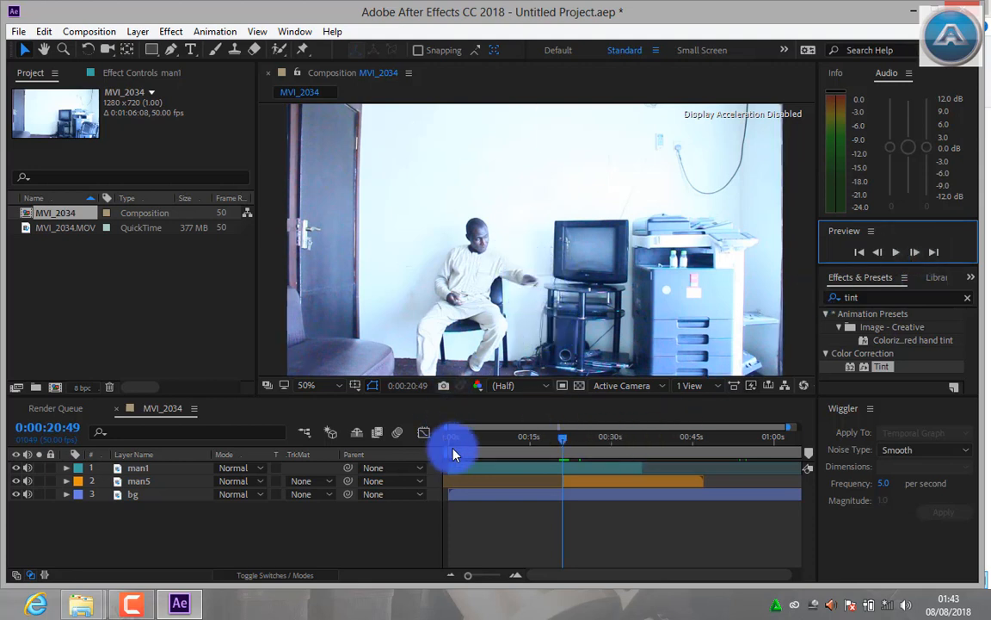
# Enable Mask Path keyframes on man1's Mask 1 and preview the composition
pyautogui.click(66, 468)
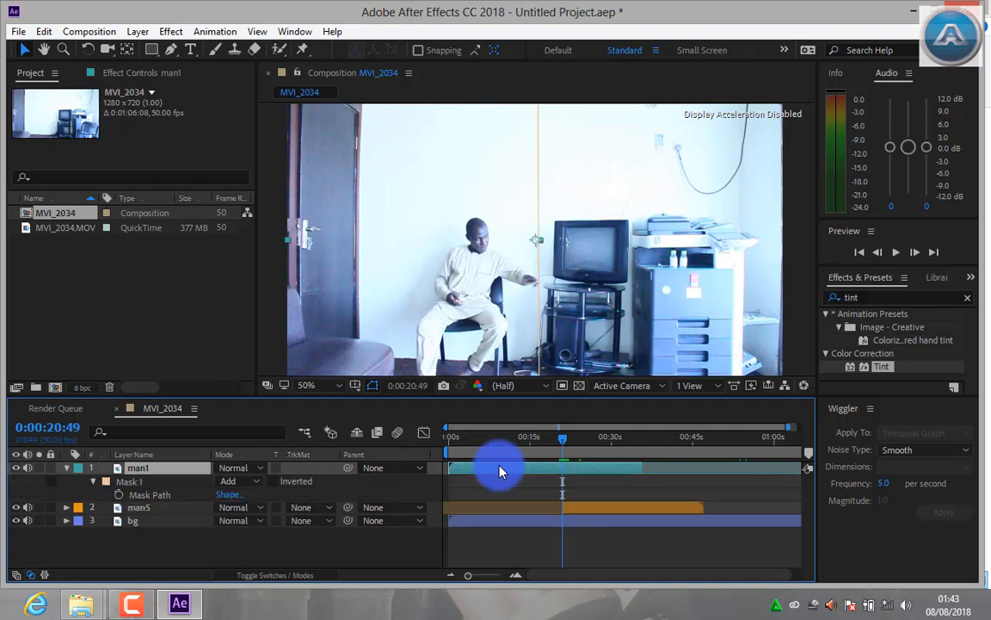
pyautogui.click(117, 494)
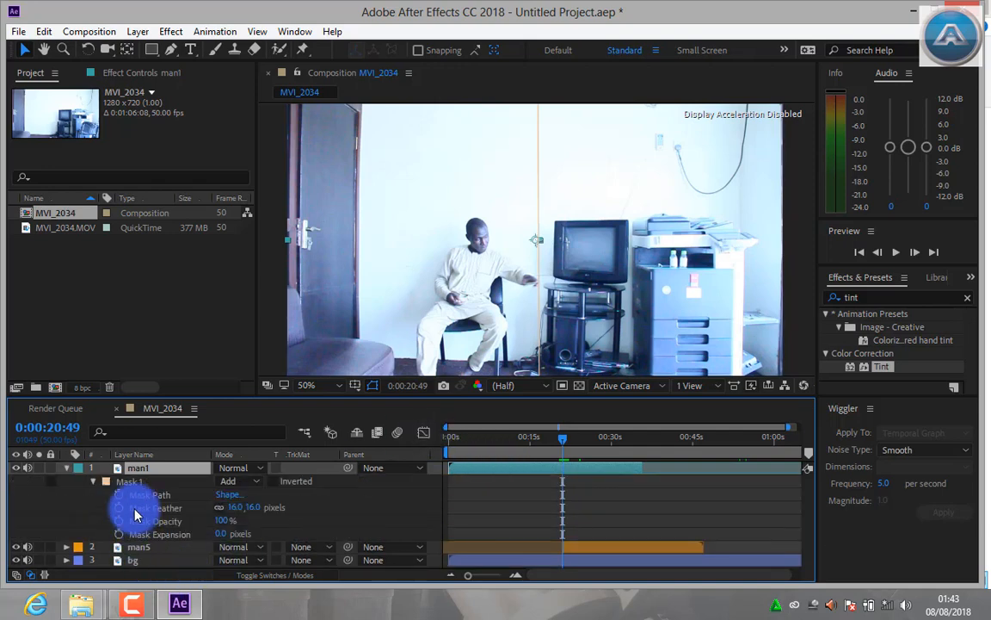
pyautogui.click(153, 494)
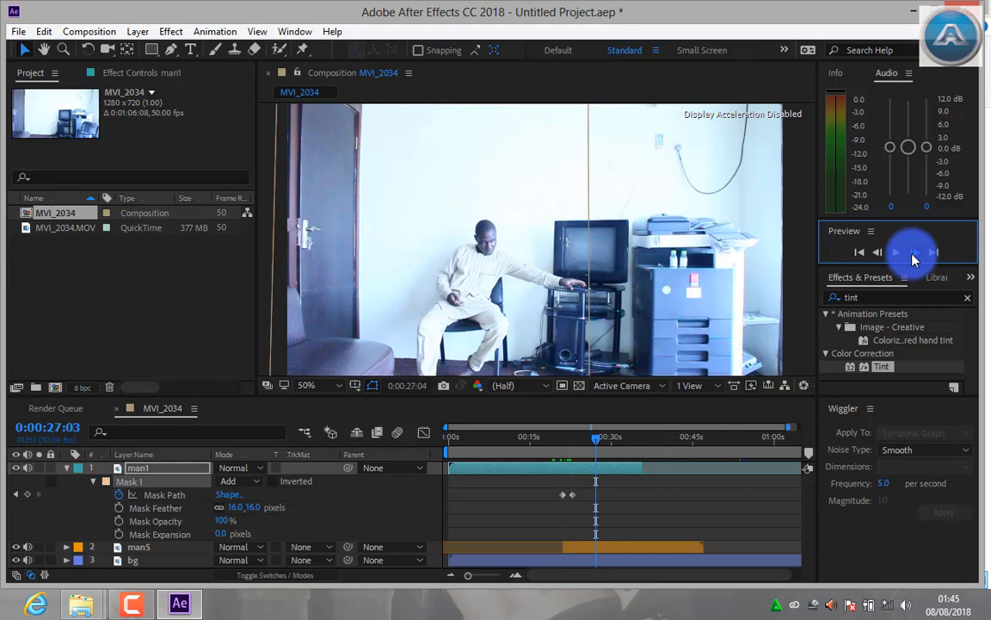
pyautogui.click(894, 251)
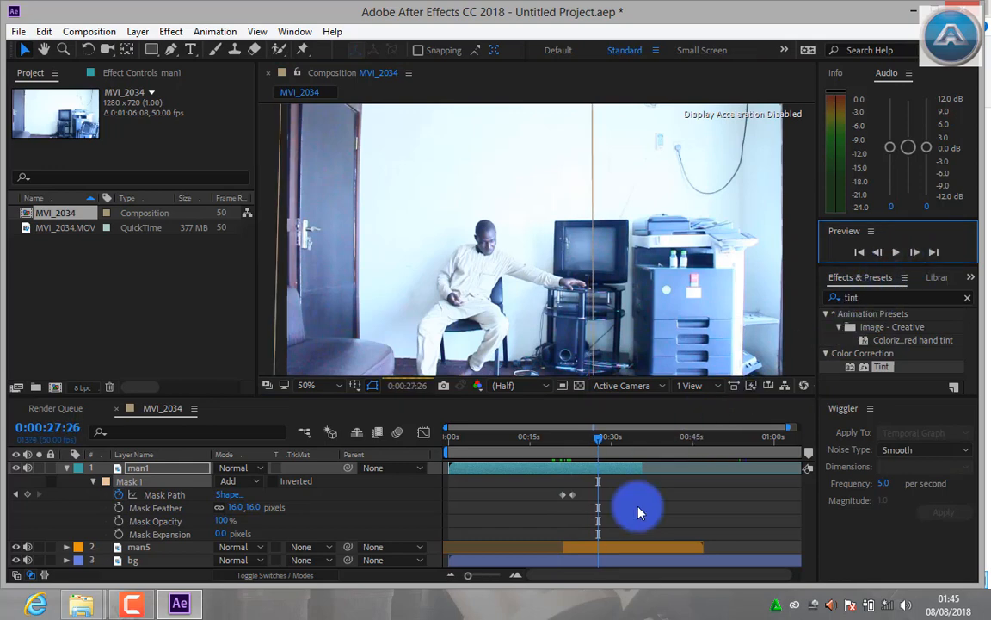